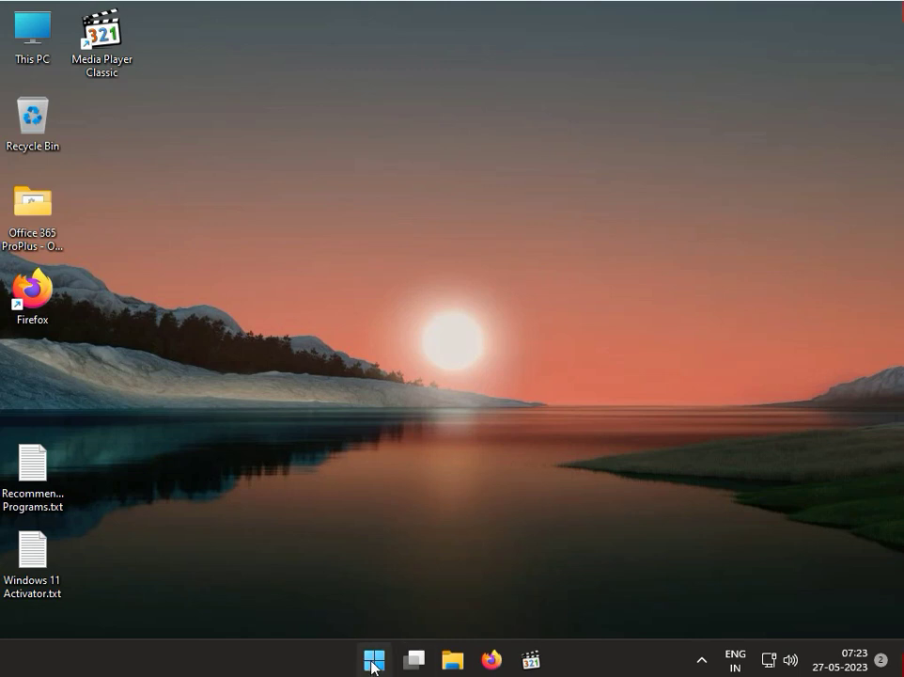
# Step: Right-click the Start button to bring up the Win+X quick link menu
pyautogui.rightClick(374, 659)
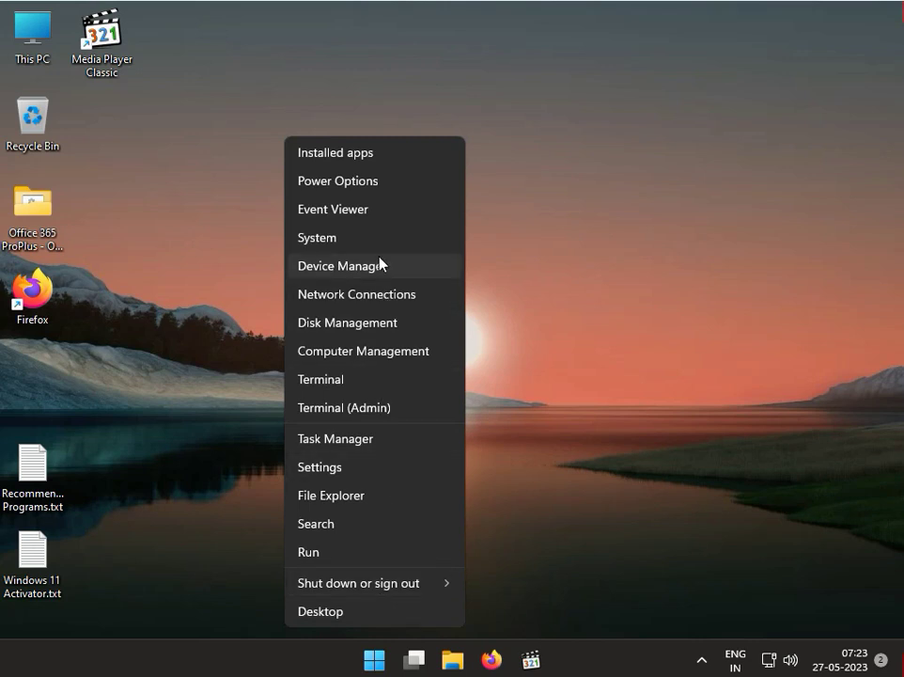
pyautogui.moveTo(380, 269)
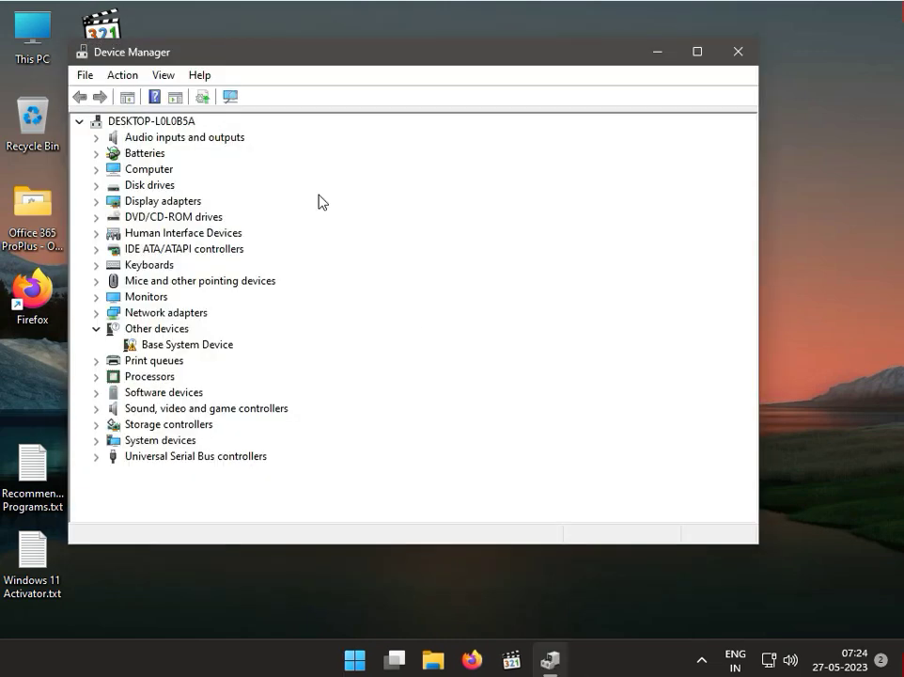
pyautogui.moveTo(106, 351)
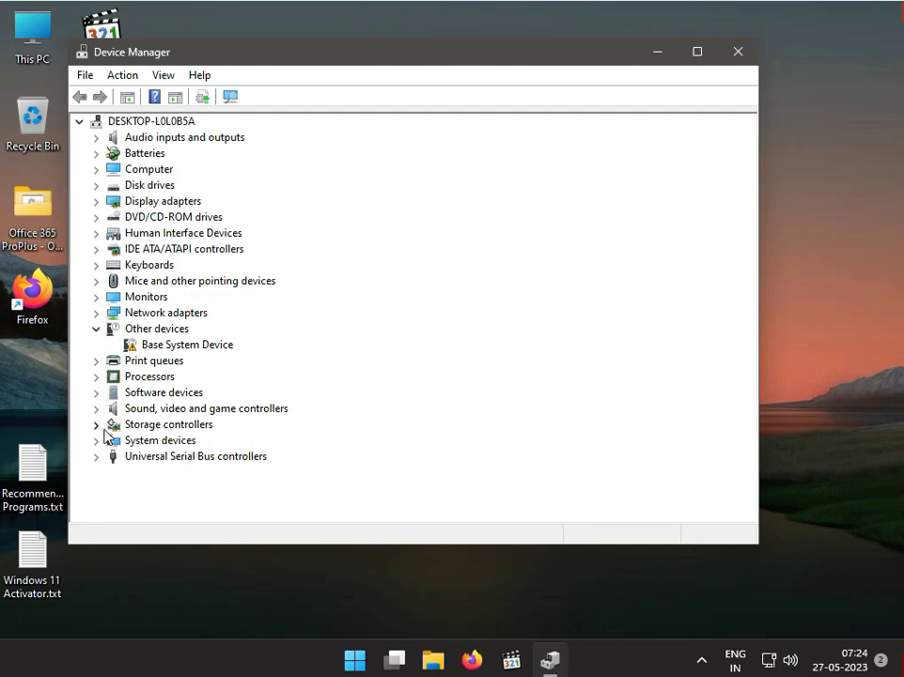
# Step: Expand Print queues and select Microsoft Print to PDF
pyautogui.click(96, 360)
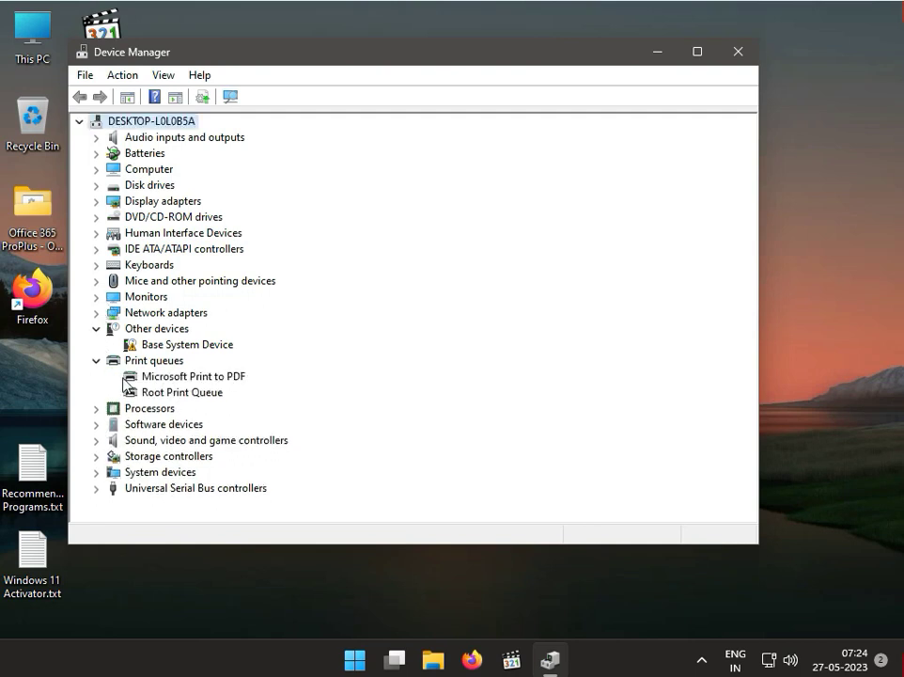
pyautogui.click(195, 376)
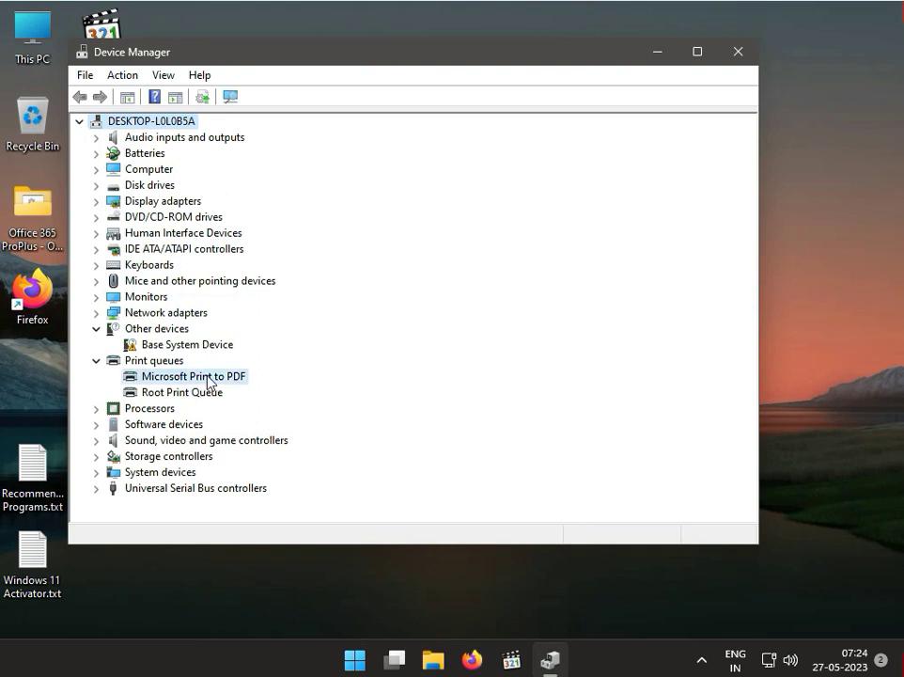
# Step: Uninstall the Microsoft Print to PDF device from its context menu
pyautogui.rightClick(192, 376)
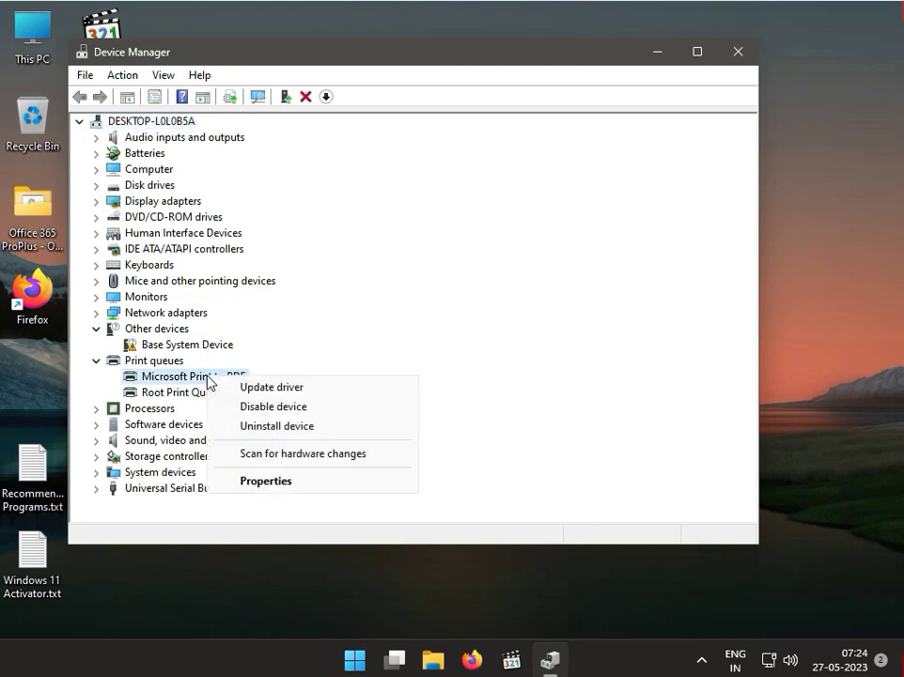
pyautogui.moveTo(276, 426)
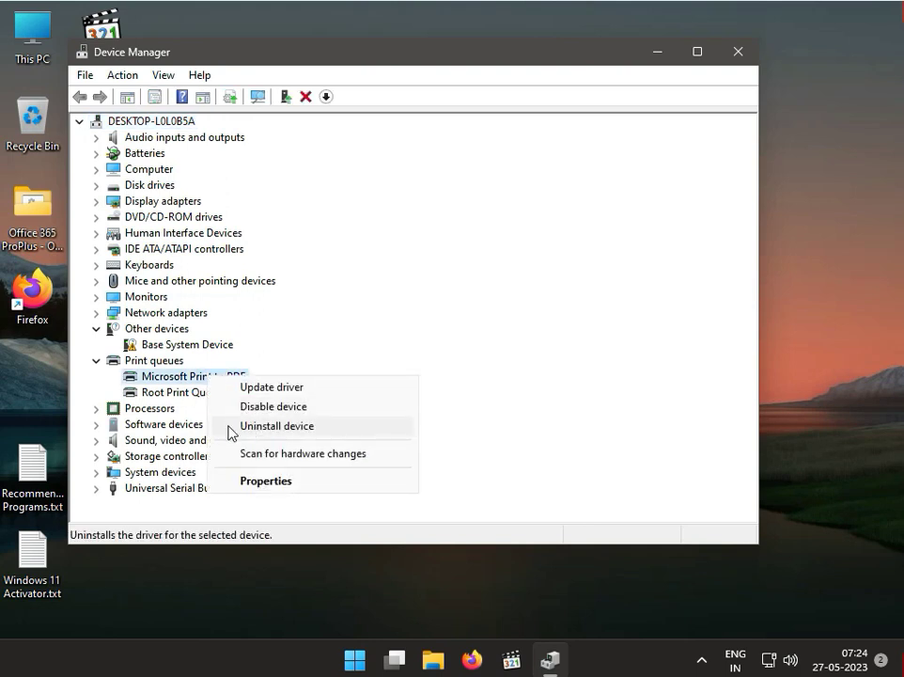
pyautogui.moveTo(266, 431)
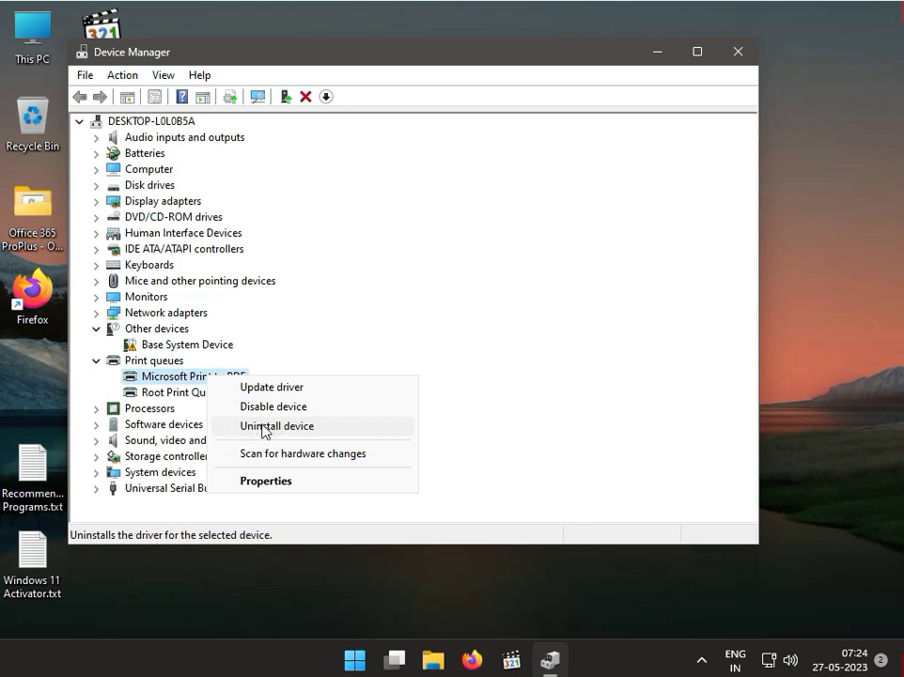
pyautogui.moveTo(266, 429)
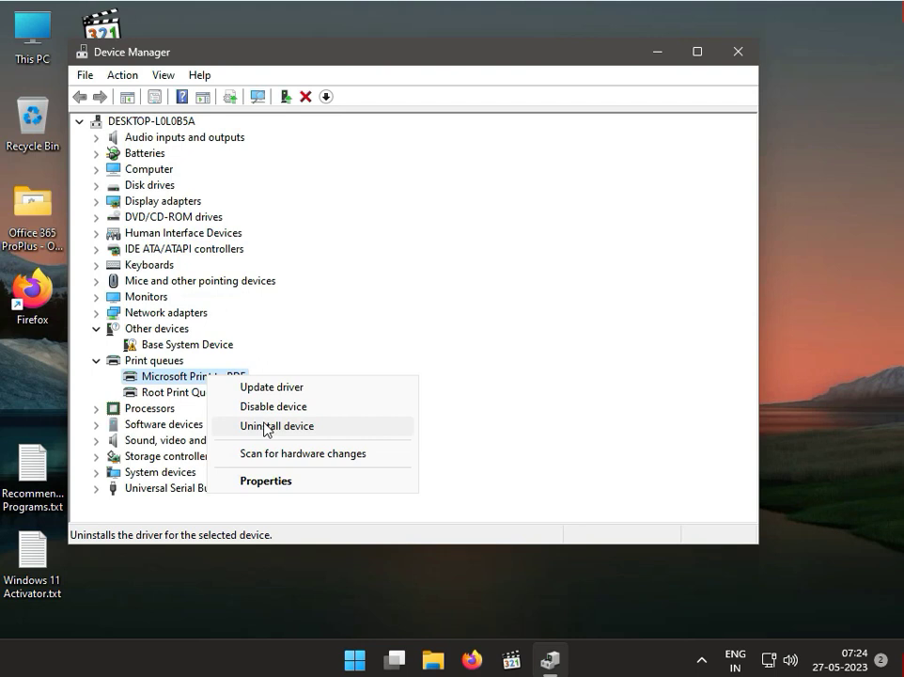
pyautogui.click(738, 51)
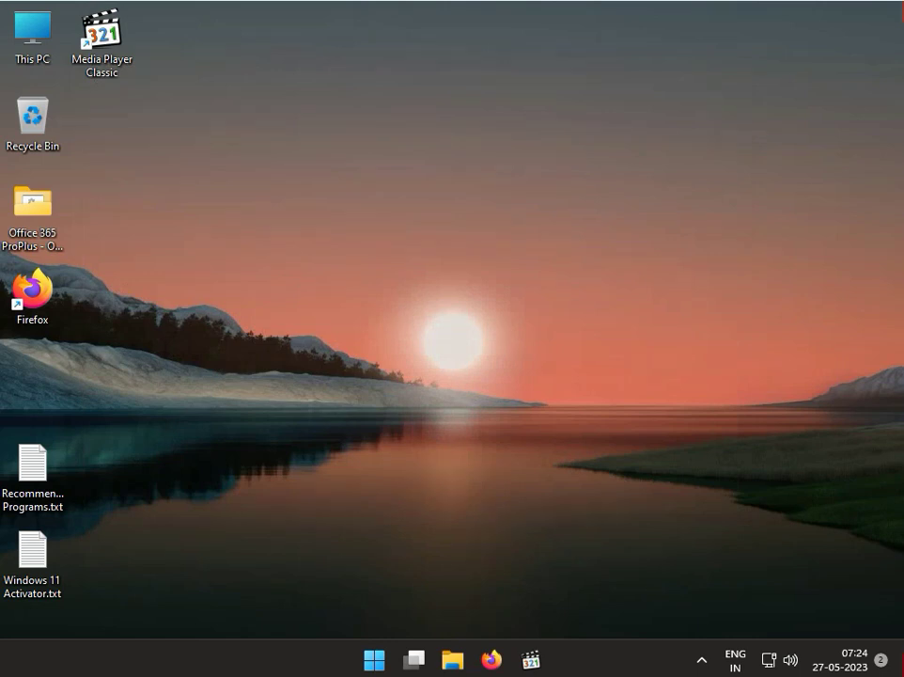
# Step: Launch the Settings app from the Start menu's pinned apps
pyautogui.click(374, 658)
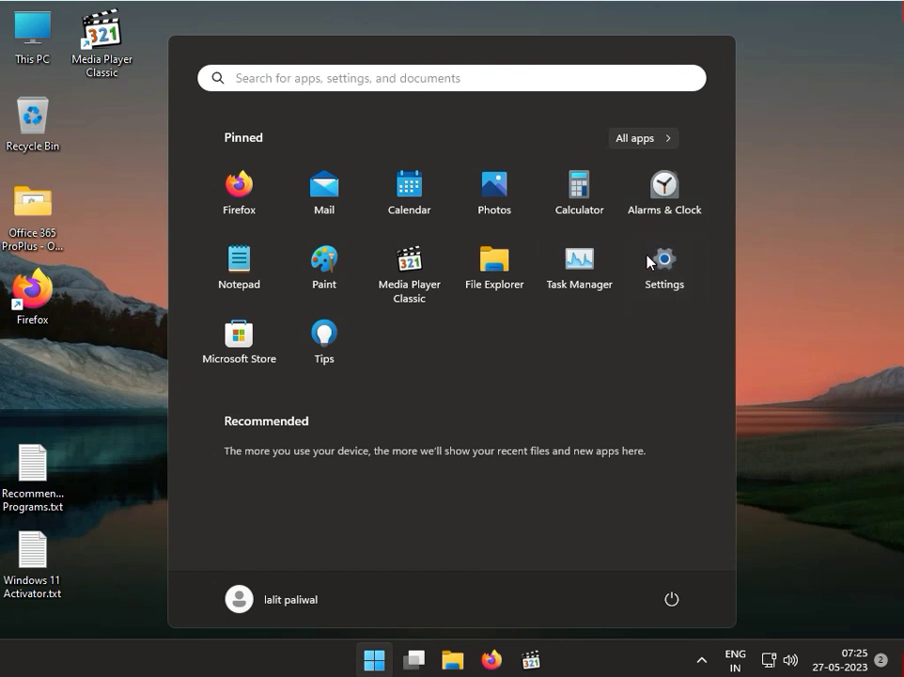
pyautogui.click(664, 259)
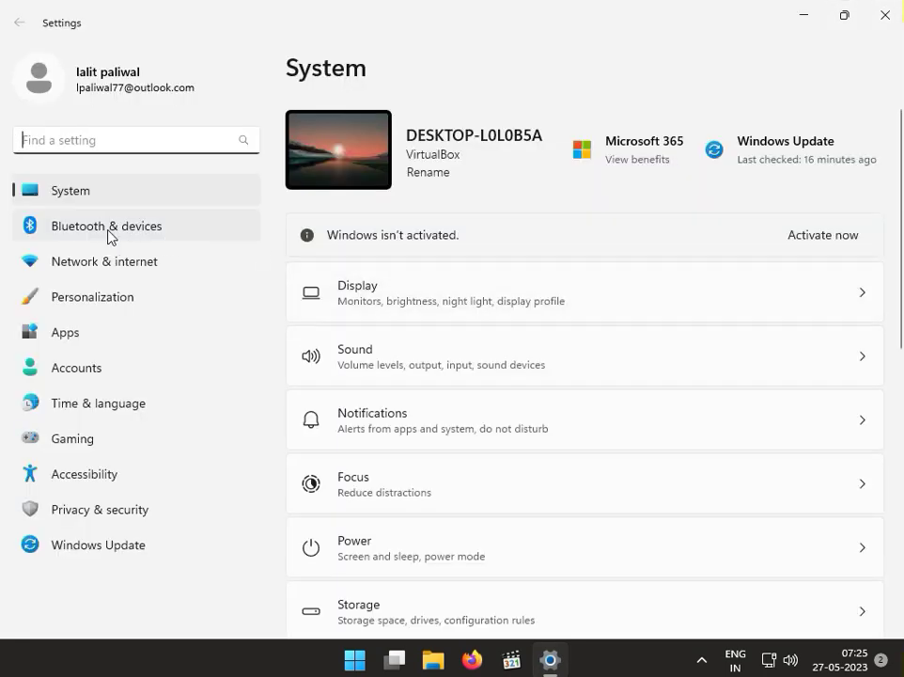
# Step: Open the Microsoft Print to PDF page under Bluetooth & devices > Printers & scanners
pyautogui.click(106, 226)
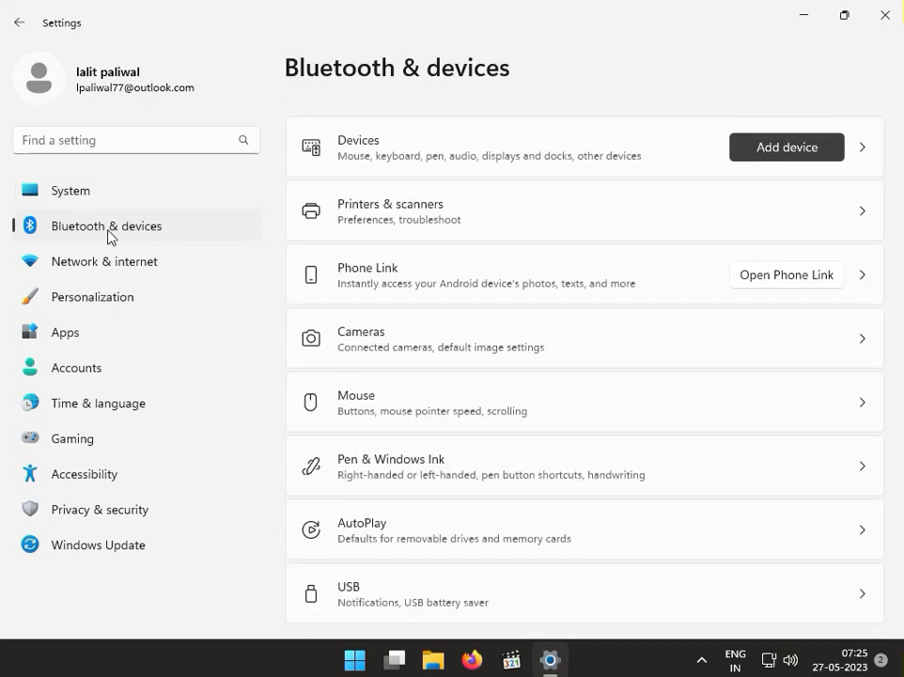
pyautogui.moveTo(642, 242)
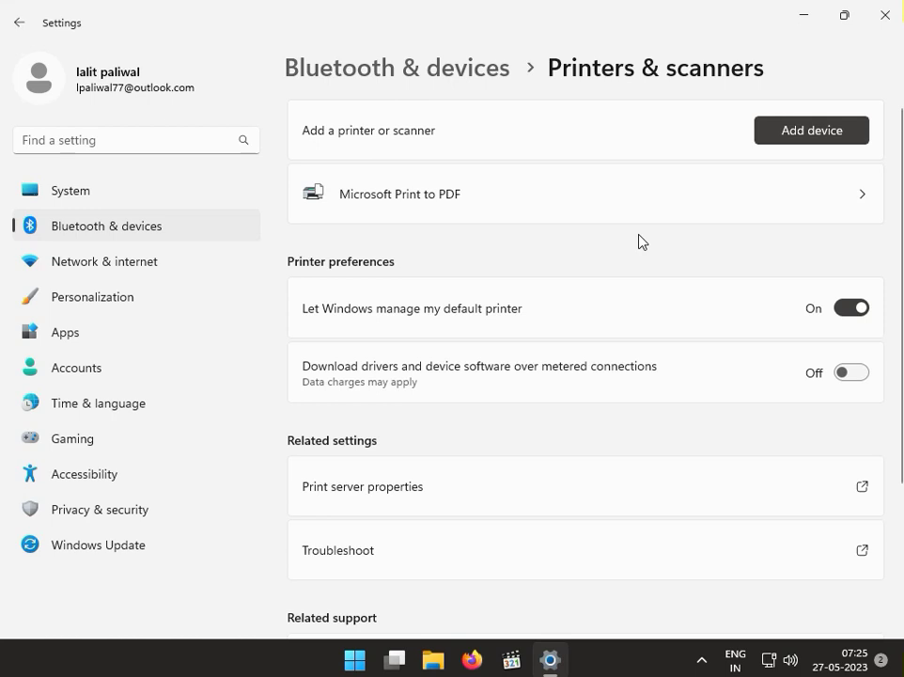
pyautogui.moveTo(456, 457)
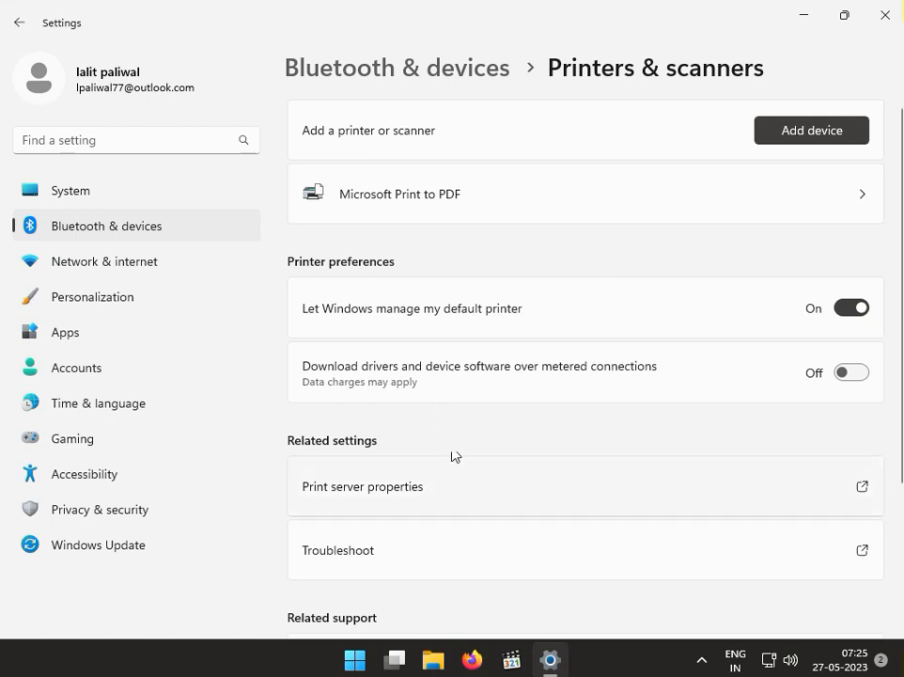
pyautogui.scroll(-3)
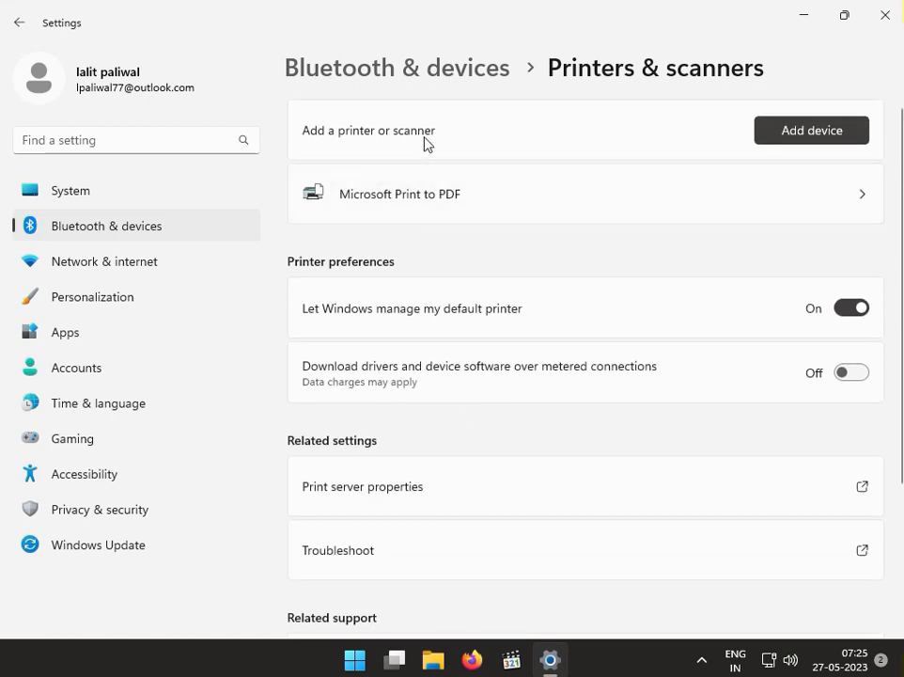
pyautogui.click(399, 194)
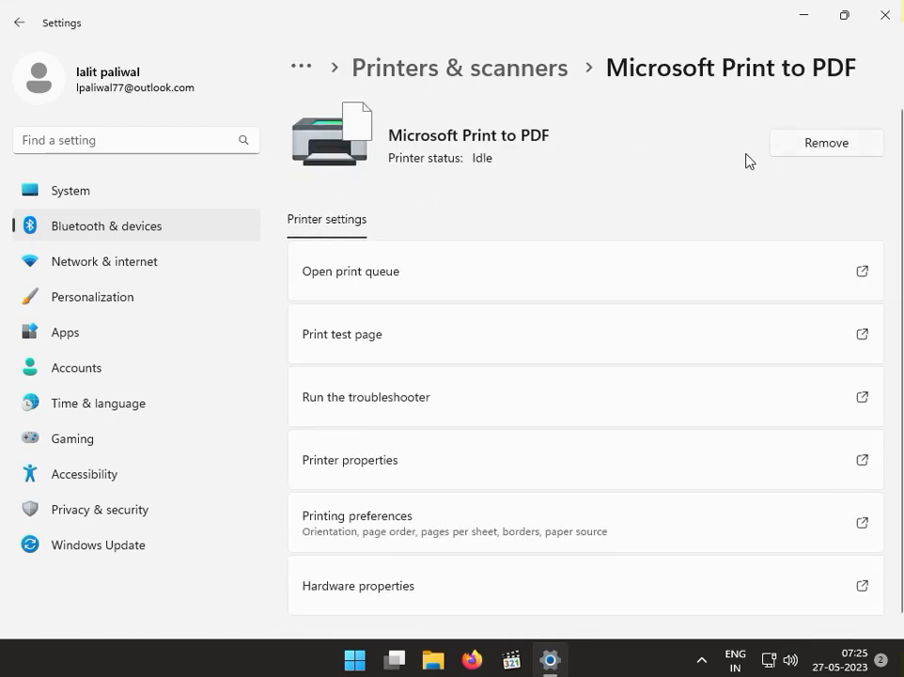
pyautogui.moveTo(820, 51)
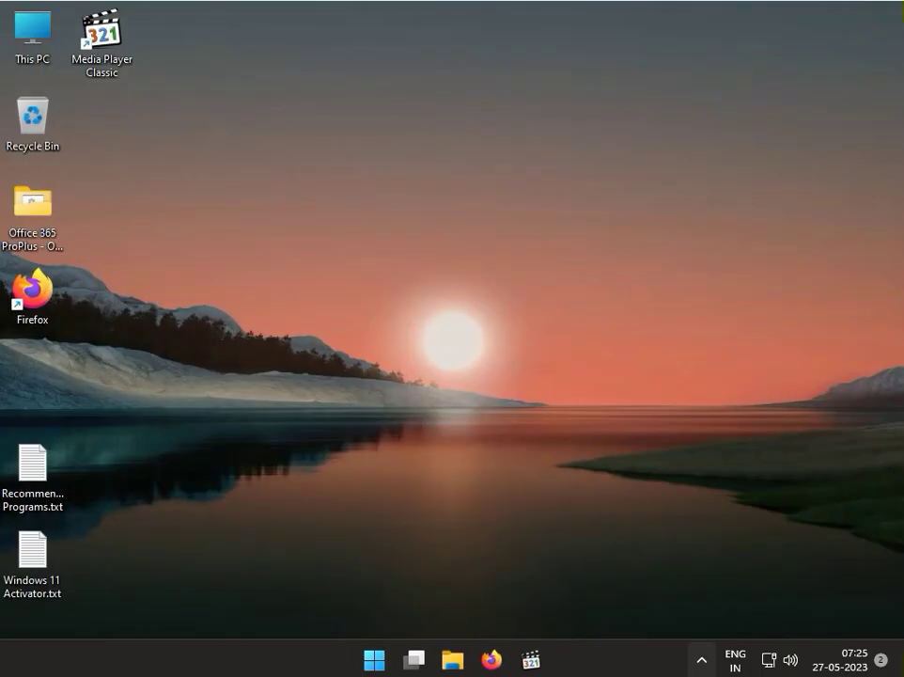
pyautogui.moveTo(701, 658)
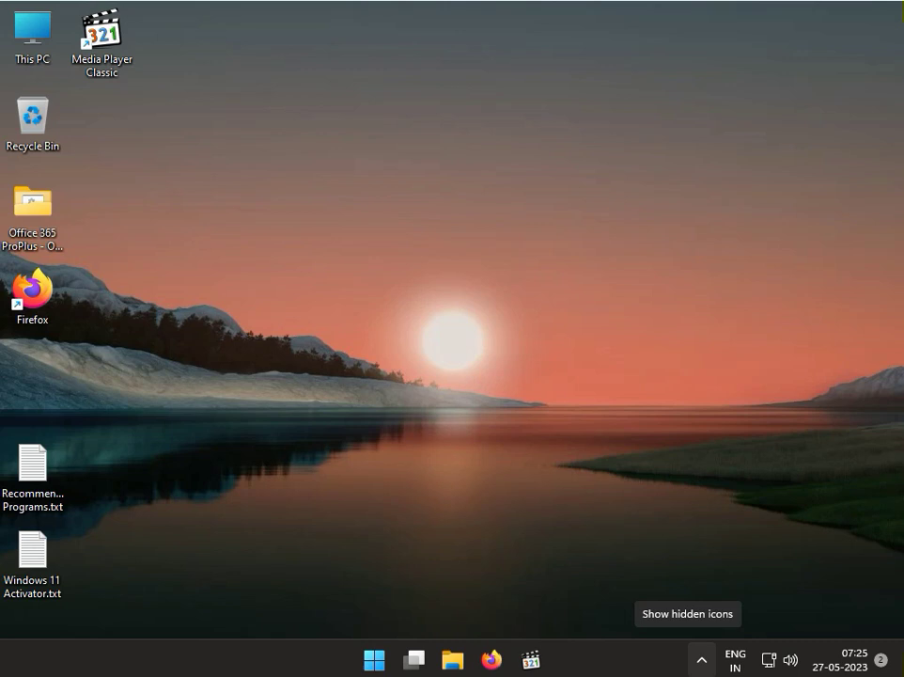